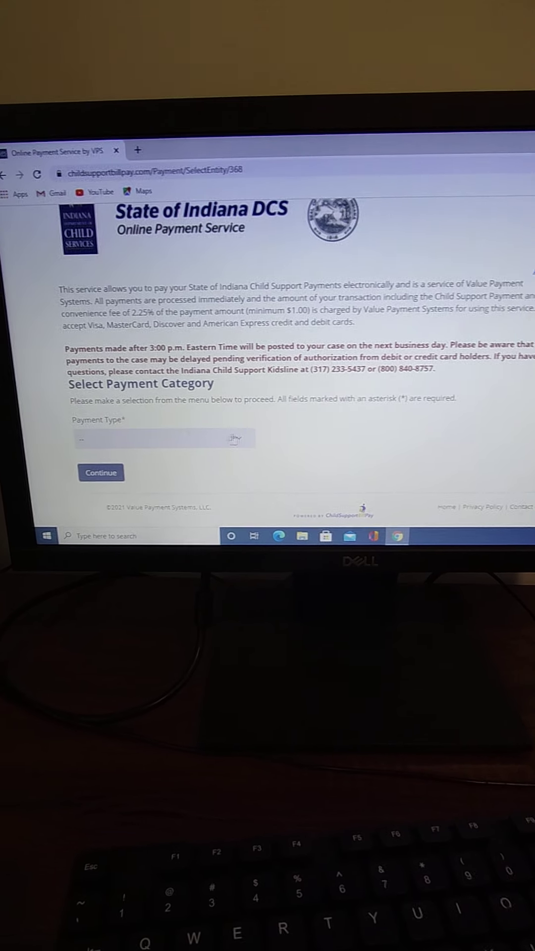
Choose Child Support Payment as the payment type
click(163, 438)
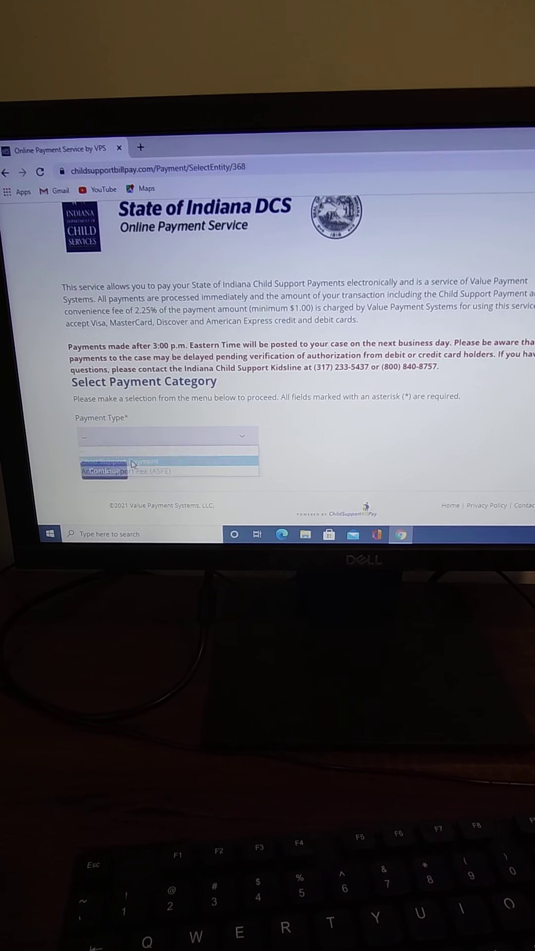
click(109, 461)
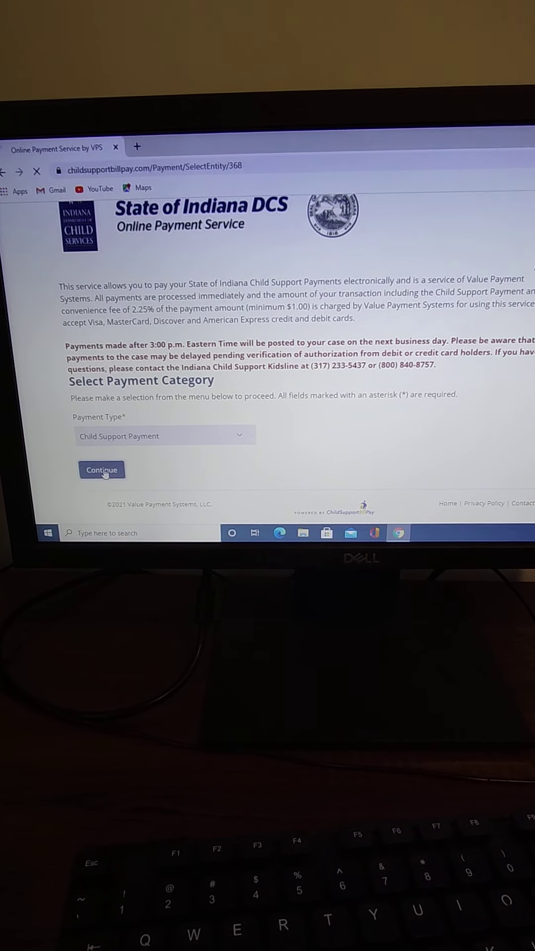
click(102, 470)
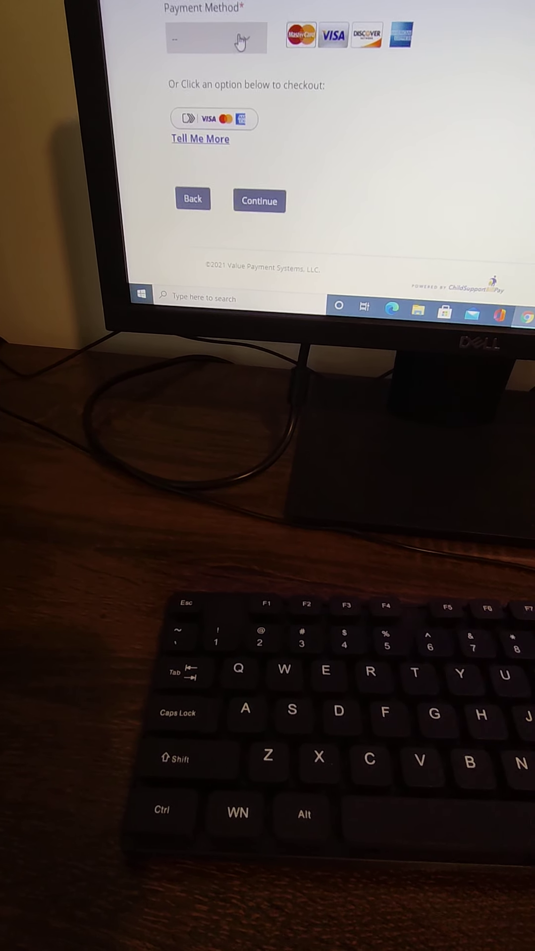
Choose Debit Card as the payment method, leaving billing information the same as above
click(216, 37)
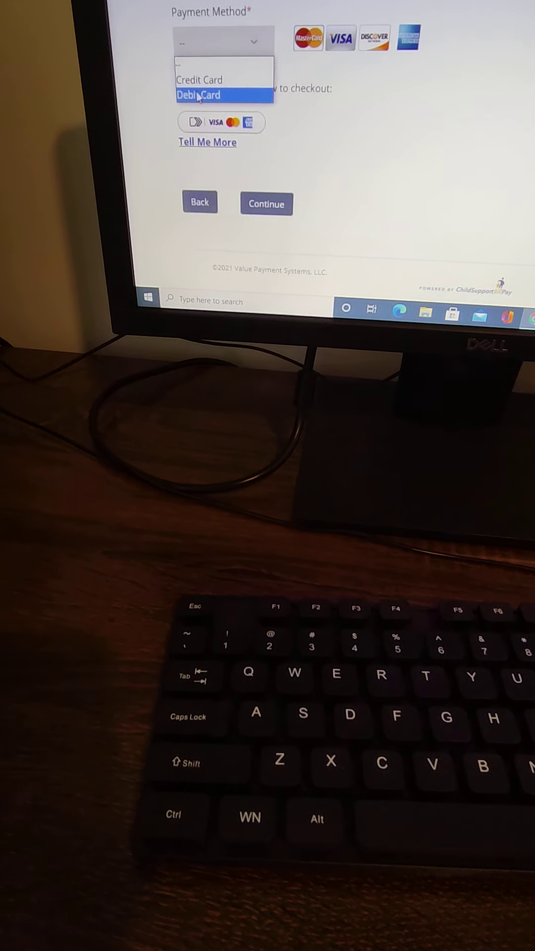
click(202, 95)
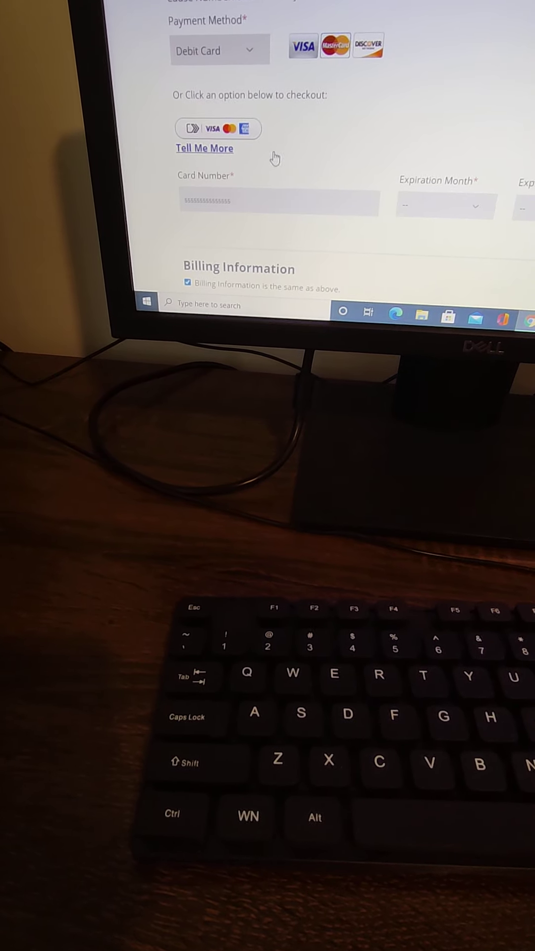
scroll(down, 3)
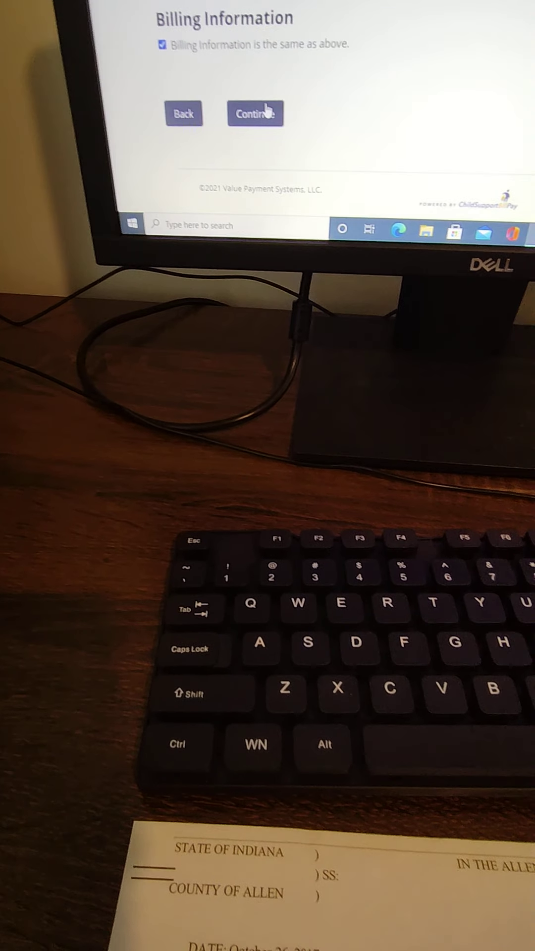
Continue to the Review Information step and pass the reCAPTCHA 'I'm not a robot' check
click(255, 113)
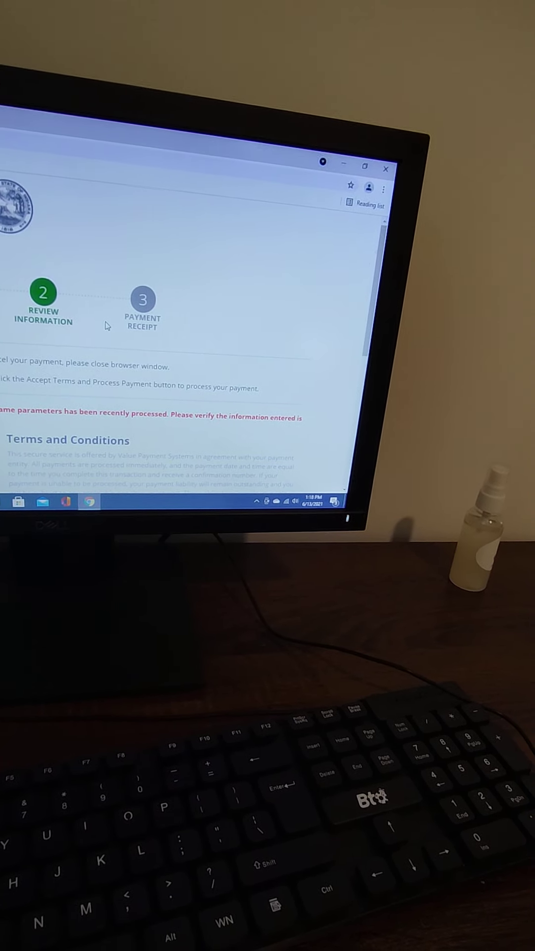
scroll(down, 3)
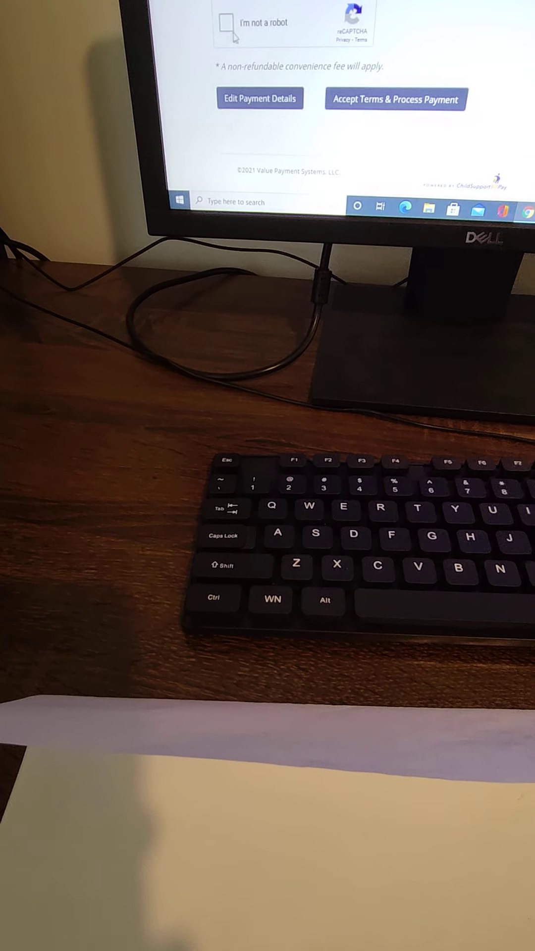
click(225, 23)
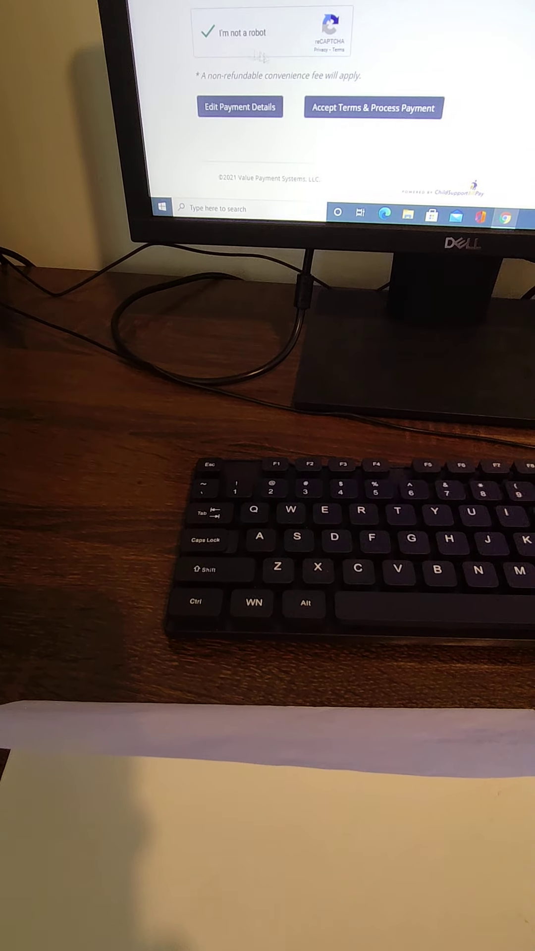